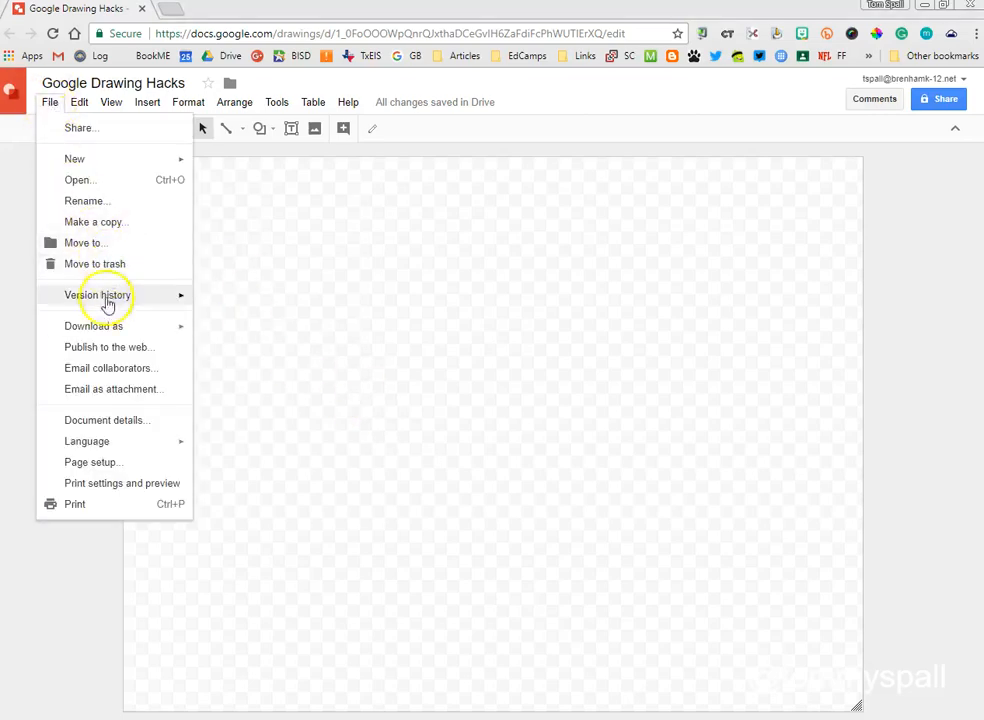
Open Page setup and expand the page size presets list.
click(92, 461)
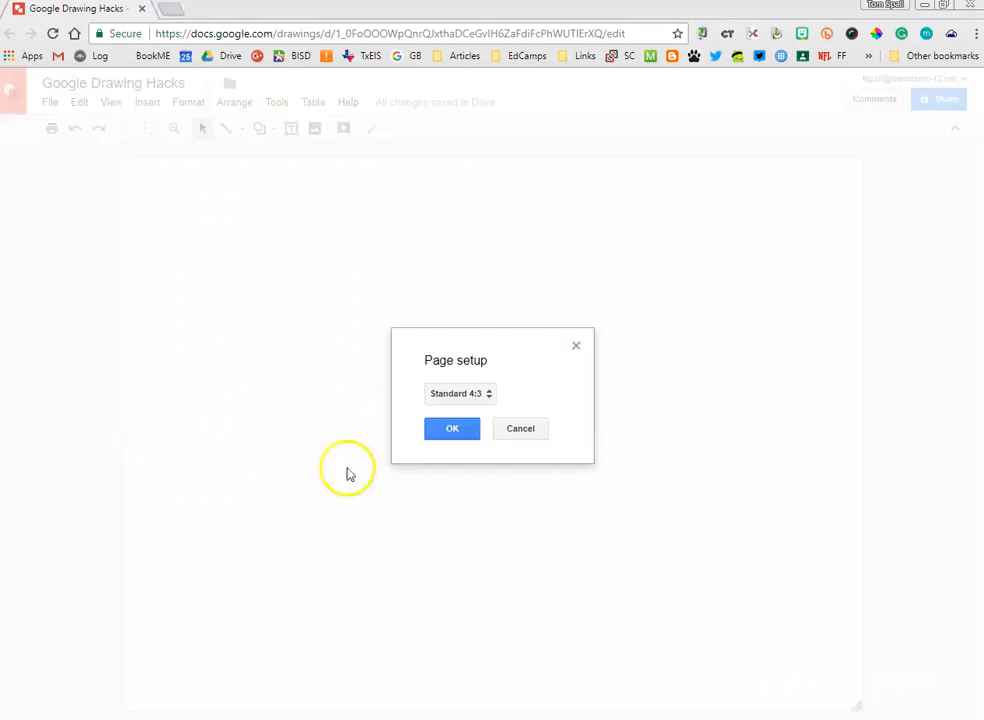
click(455, 393)
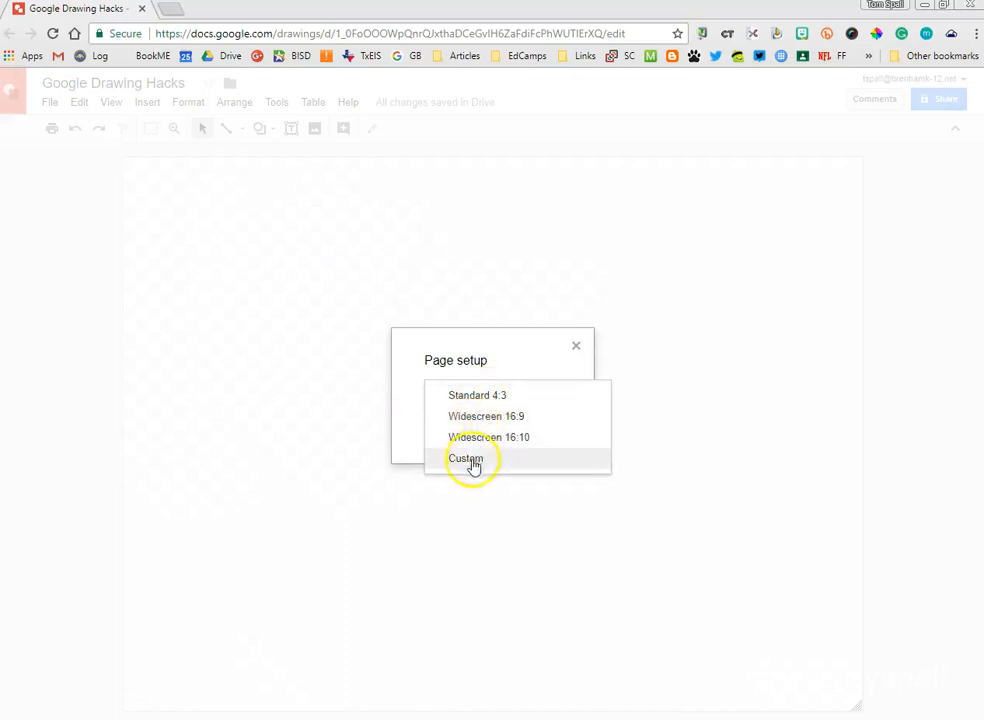
mouse_move(465, 388)
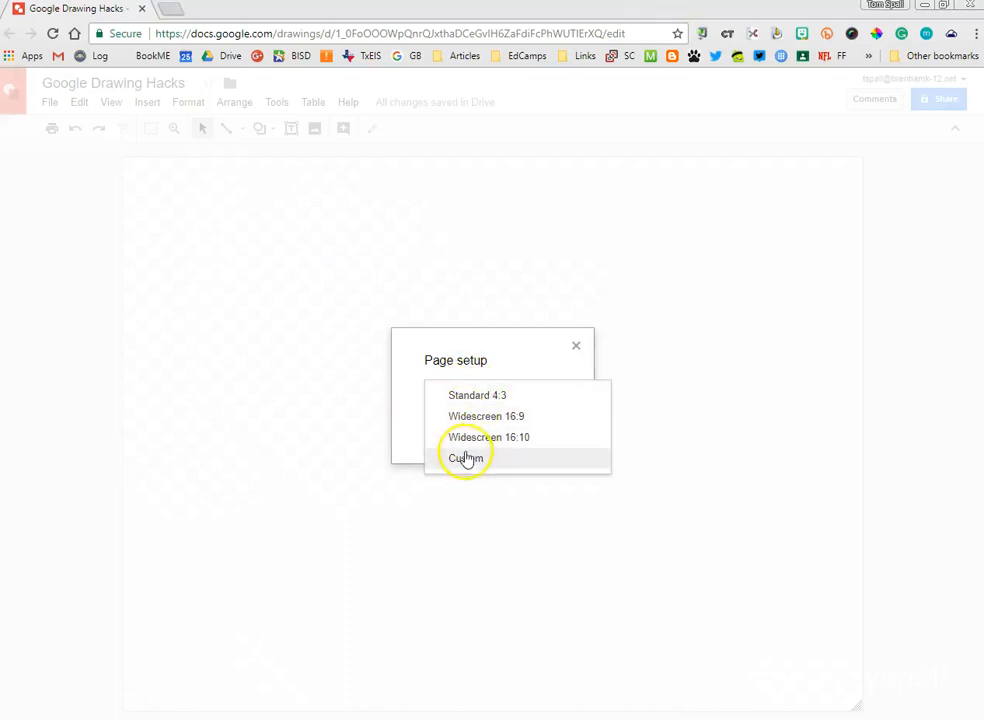
Switch the page size to Custom with units in pixels, showing 960 × 720.
click(462, 458)
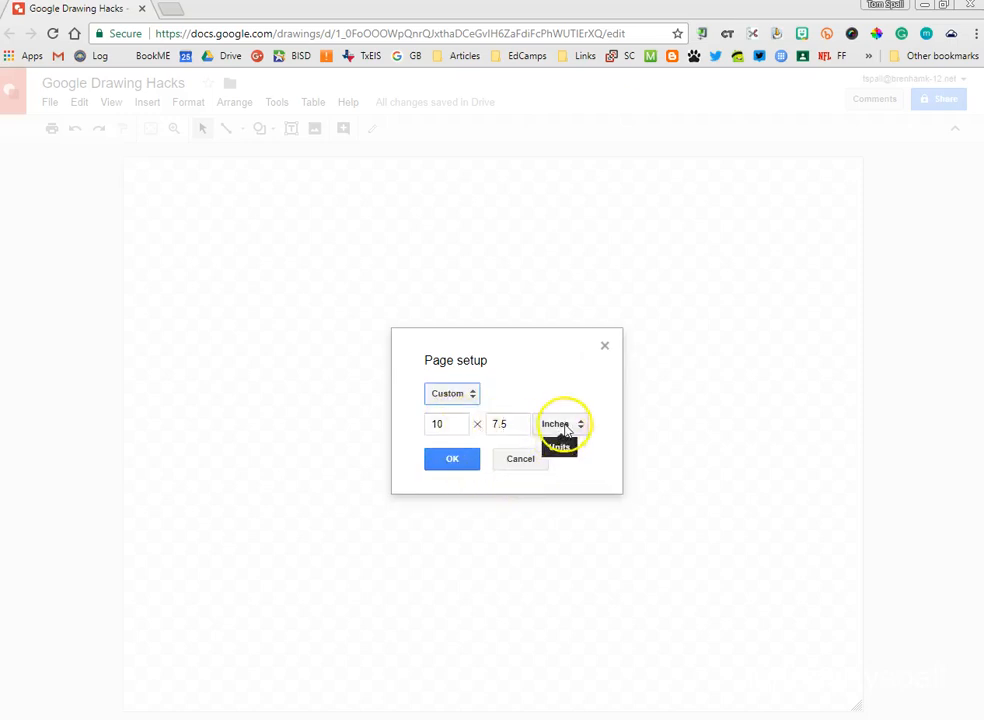
click(561, 424)
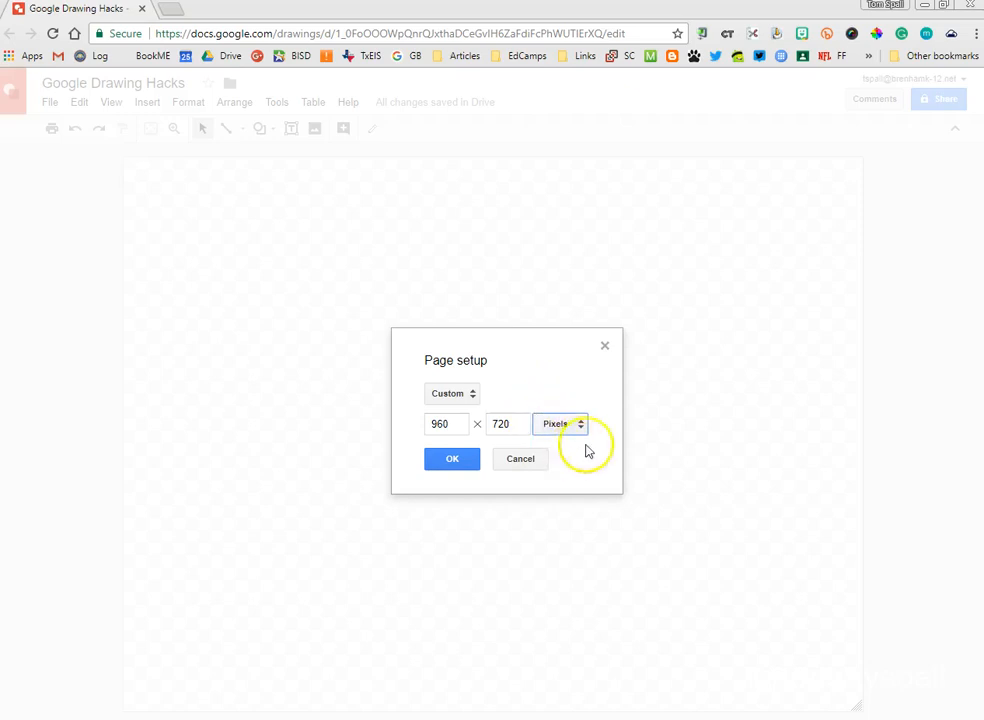
Return the page size to Standard 4:3 and confirm with OK.
click(451, 393)
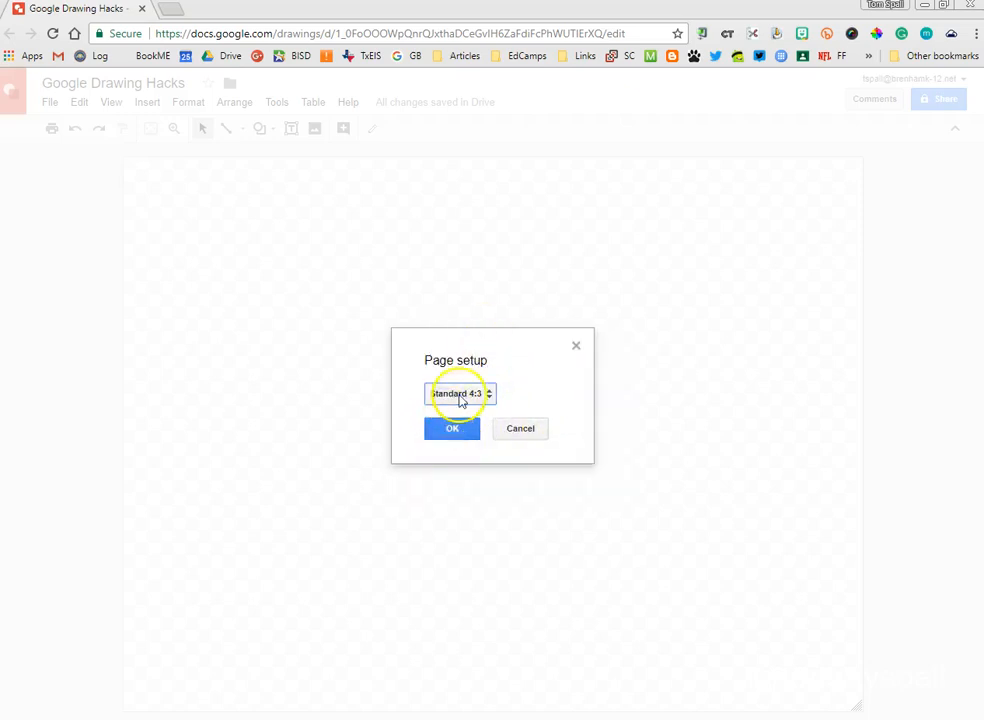
click(452, 428)
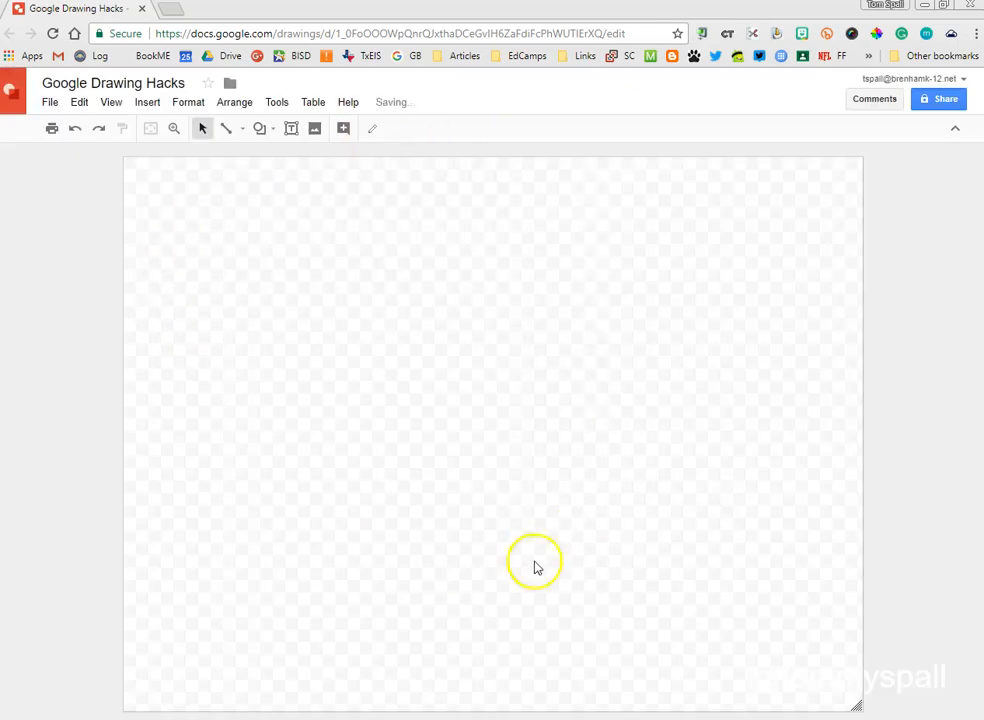